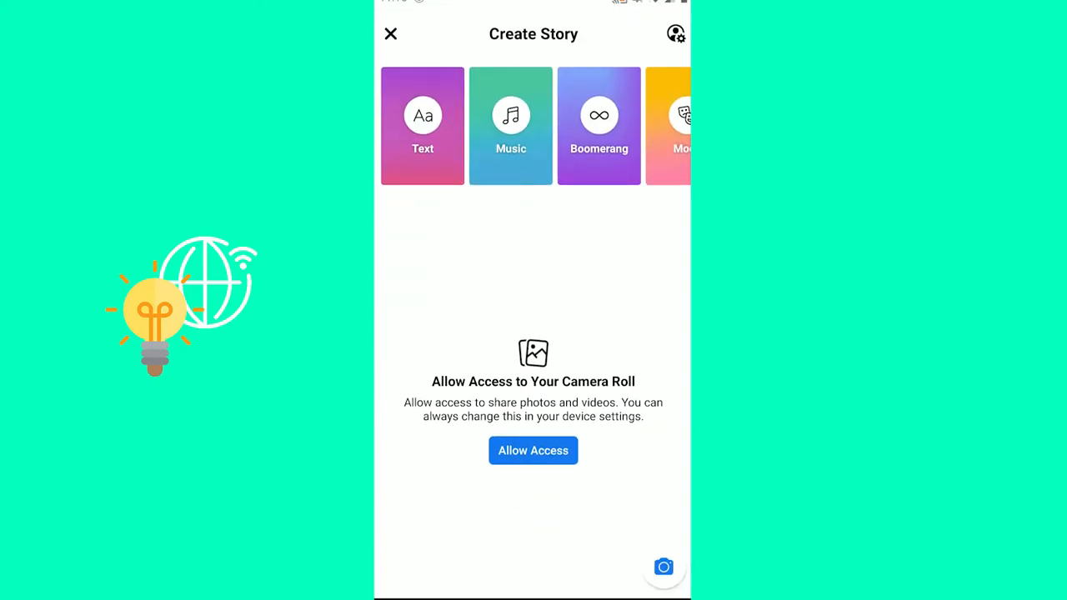
Allow Facebook to use phone storage, the camera and audio recording for the story
{"action": "left_click", "coordinate": [533, 451]}
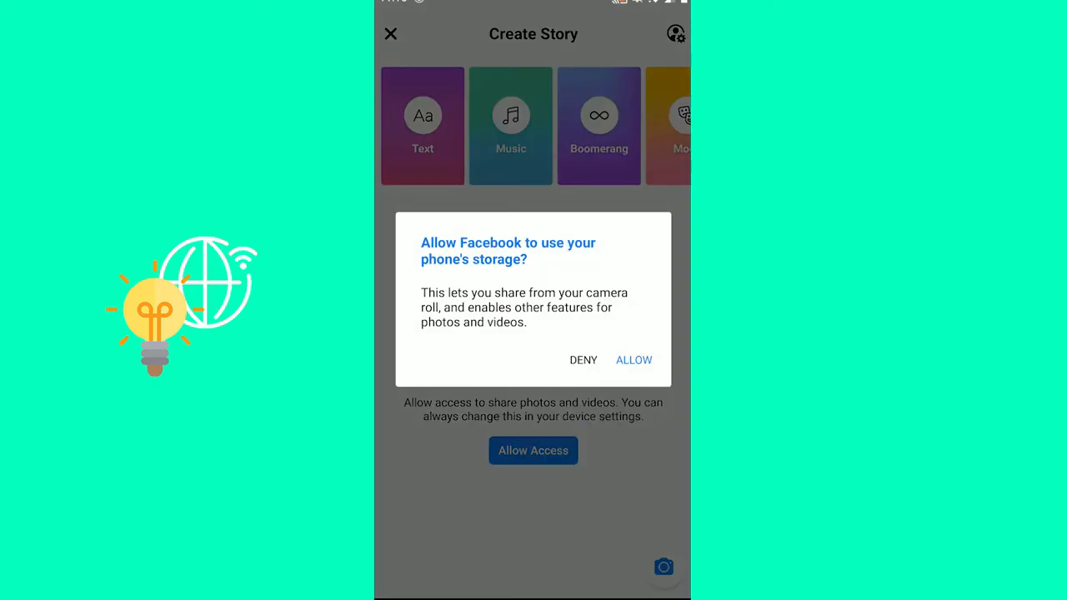
{"action": "left_click", "coordinate": [633, 359]}
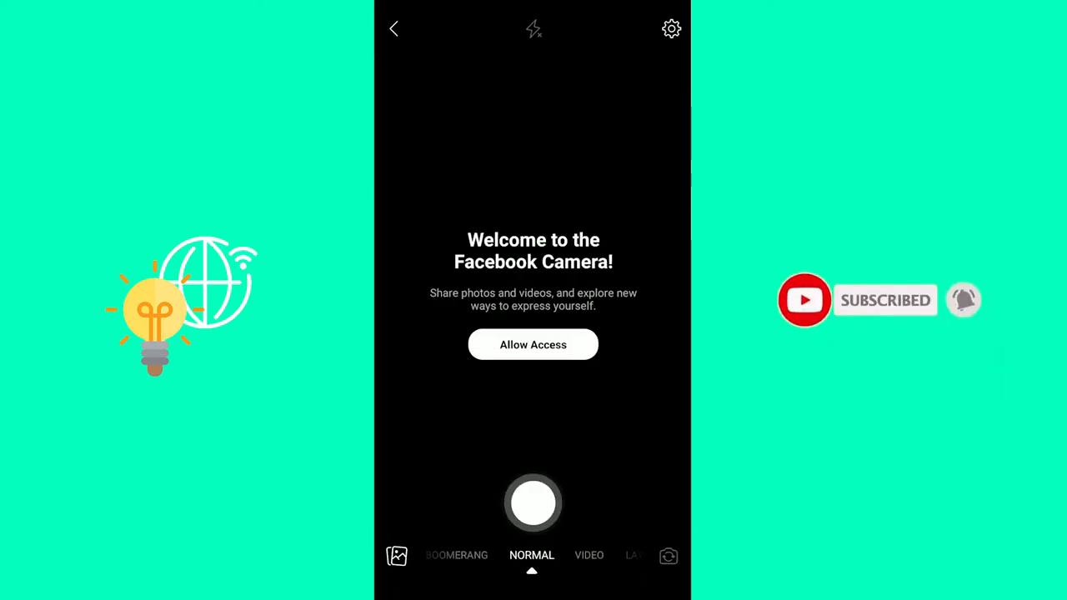
{"action": "left_click", "coordinate": [533, 344]}
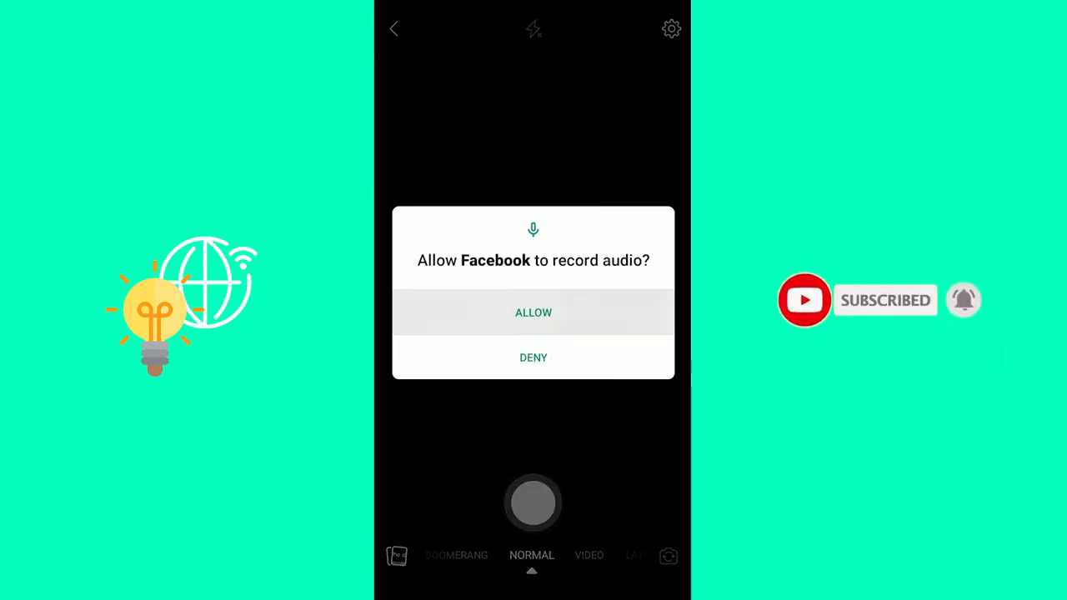
{"action": "left_click", "coordinate": [533, 313]}
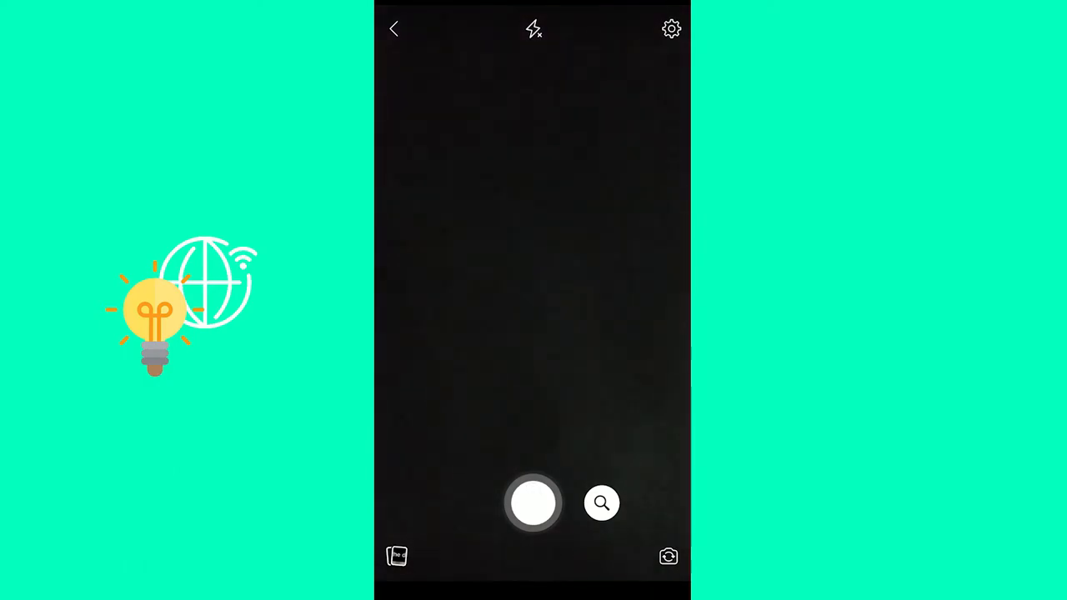
{"action": "left_click", "coordinate": [533, 502]}
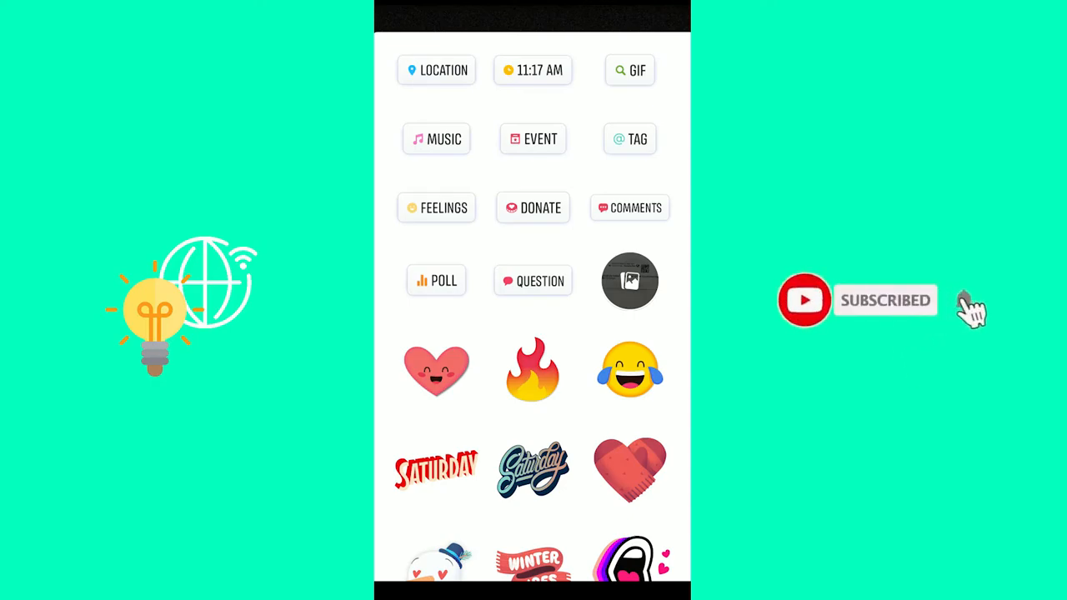
{"action": "mouse_move", "coordinate": [967, 309]}
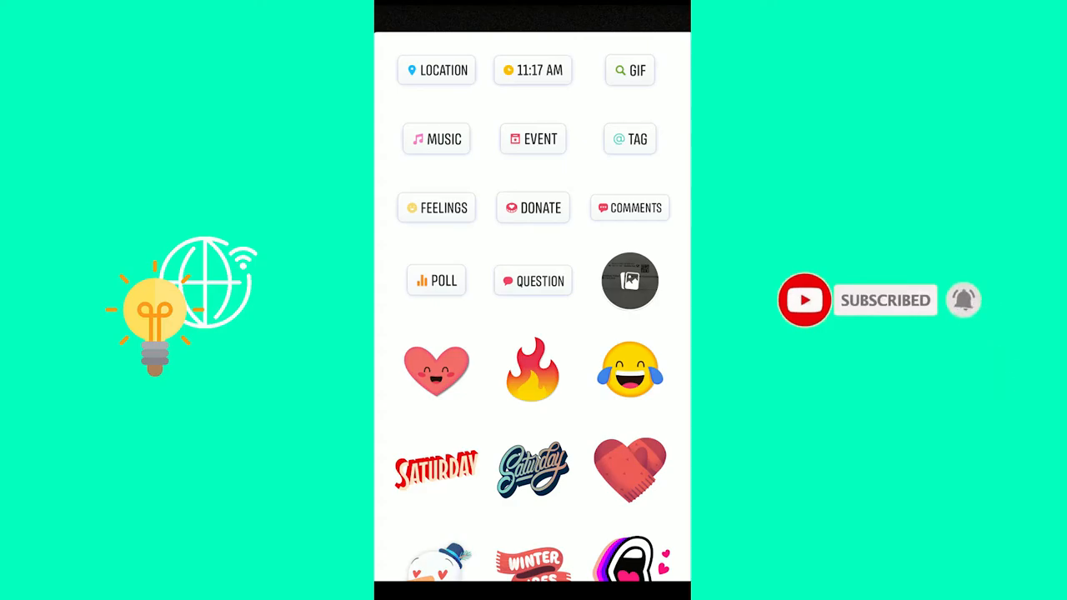
Choose the Music sticker from the tray to browse popular songs and genres
{"action": "left_click", "coordinate": [436, 138]}
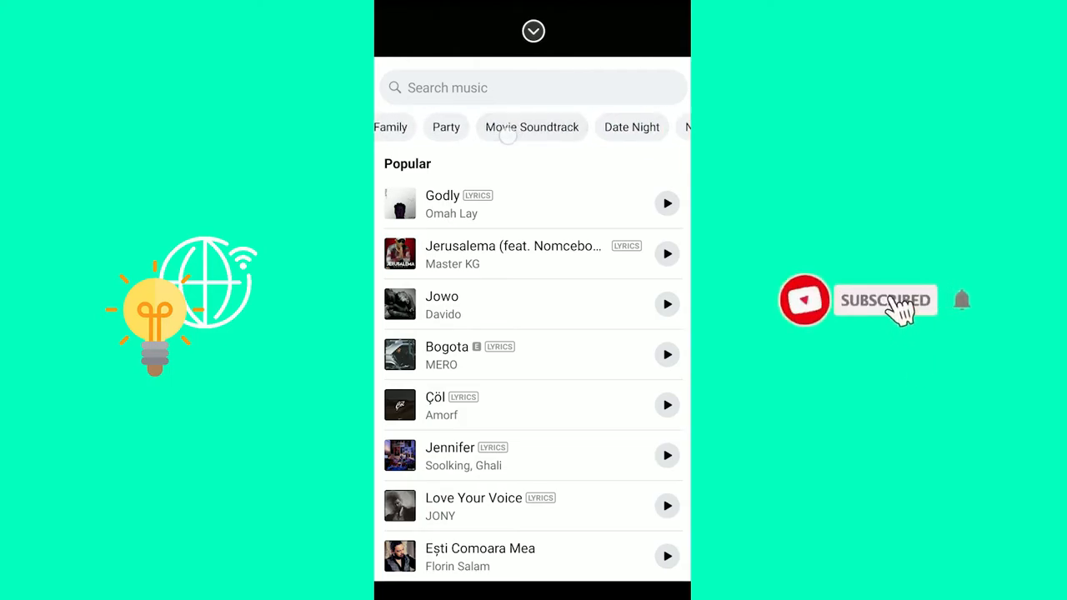
Search music for 'justin' to list Justin Timberlake and Justin Bieber songs
{"action": "scroll", "scroll_direction": "left", "scroll_amount": 3}
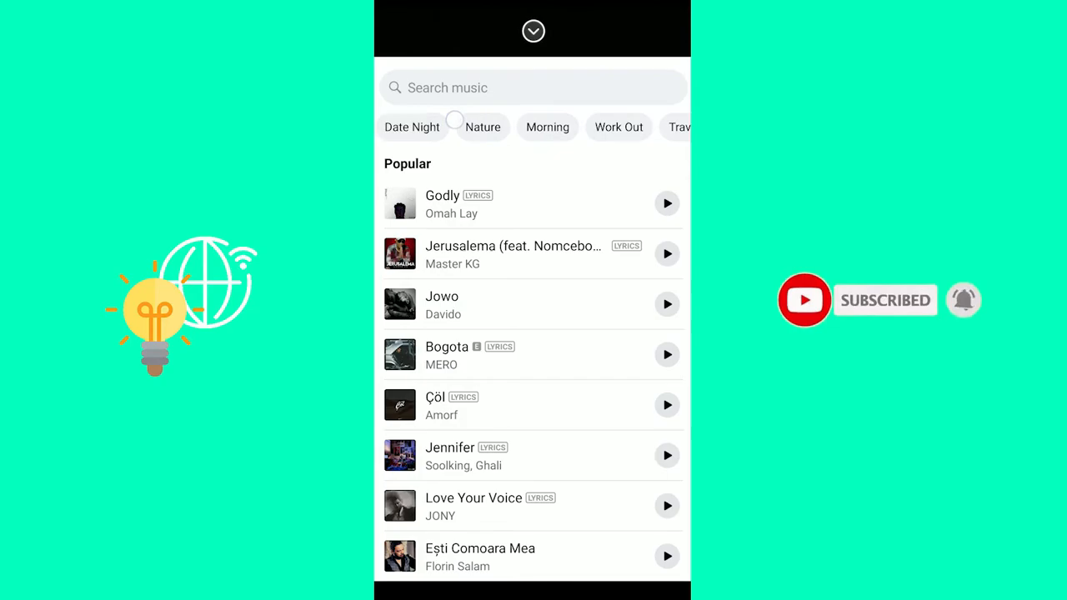
{"action": "scroll", "scroll_direction": "left", "scroll_amount": 3}
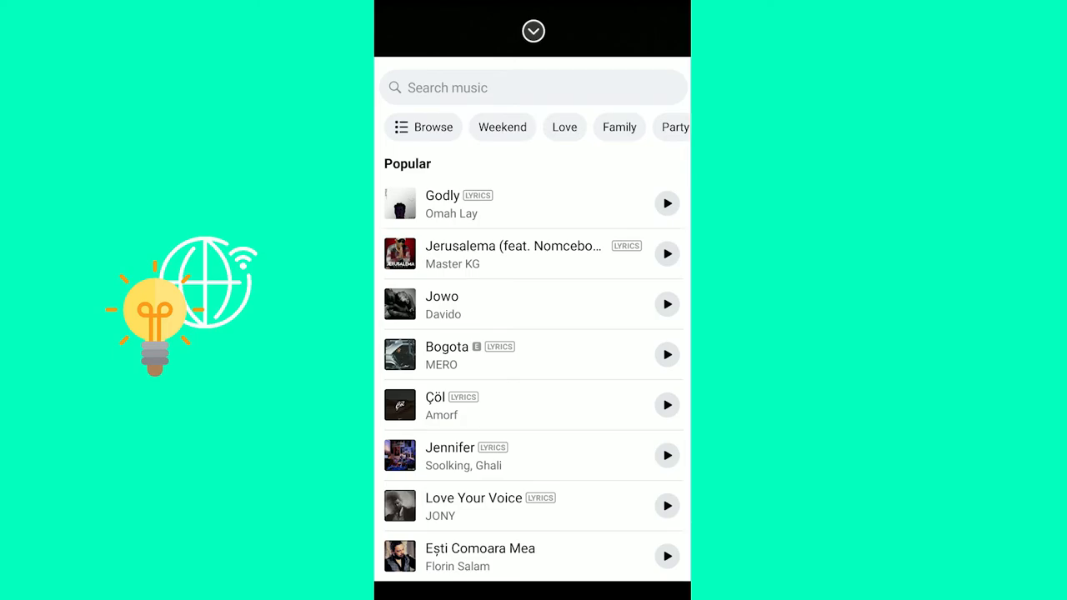
{"action": "left_click", "coordinate": [500, 88]}
{"action": "type", "text": "jus"}
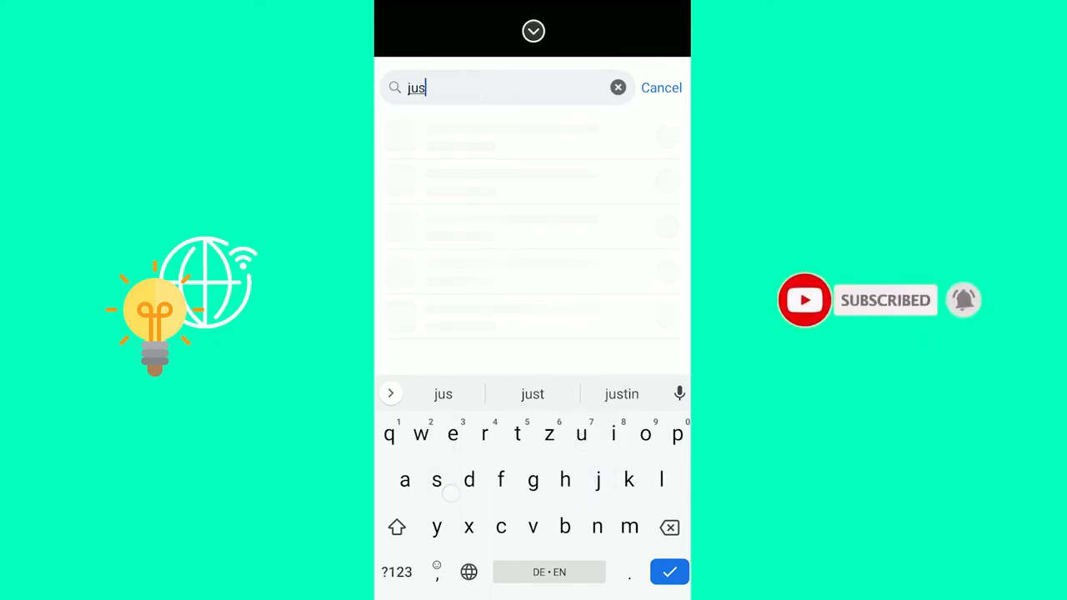
{"action": "left_click", "coordinate": [621, 393]}
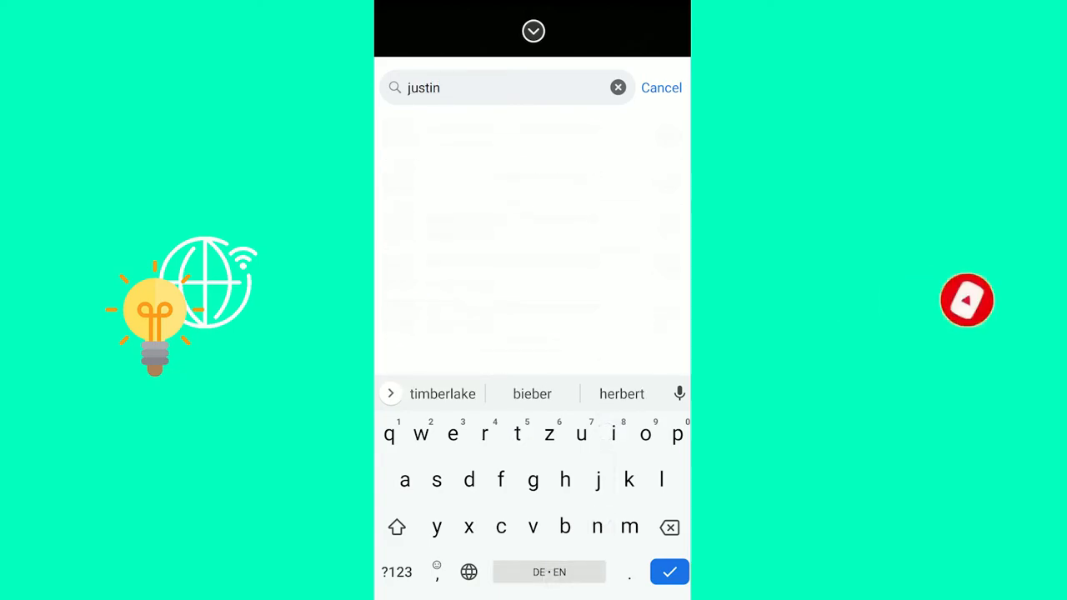
{"action": "left_click", "coordinate": [669, 572]}
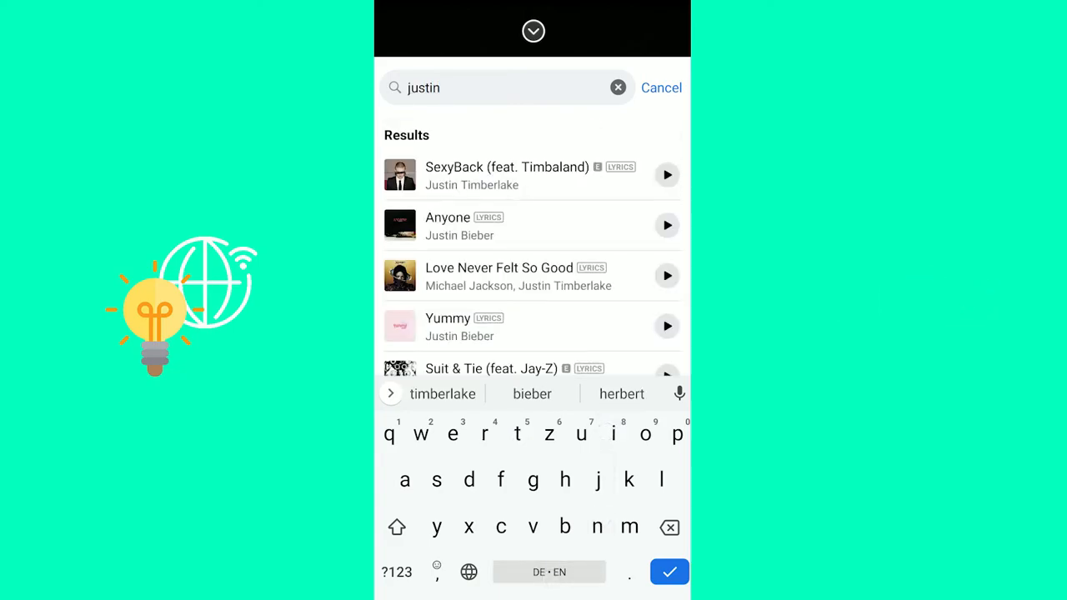